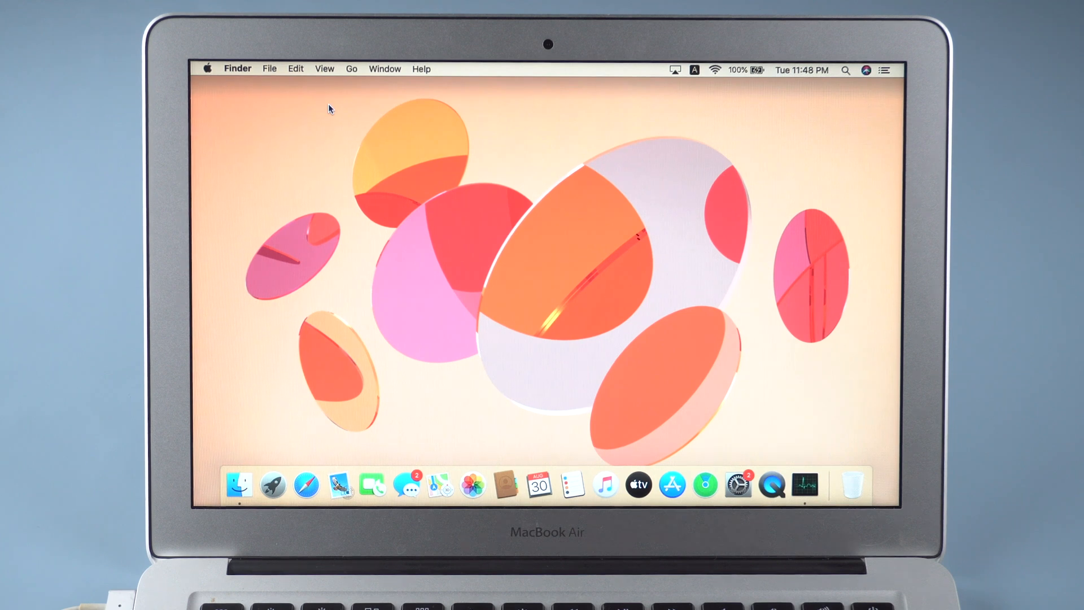
mouse_move(782, 463)
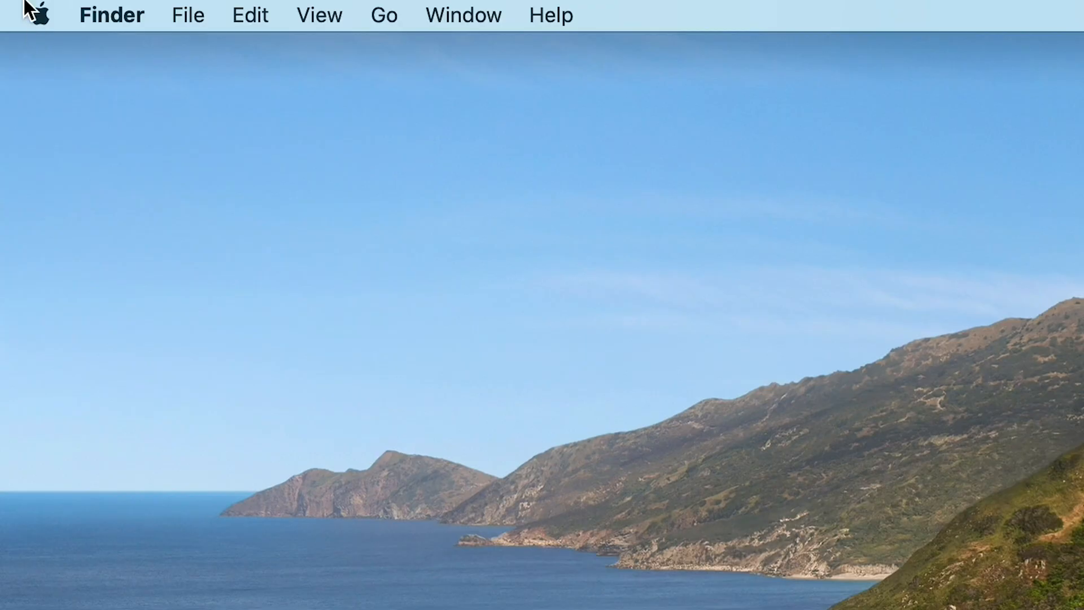
Step: Choose Shut Down… from the Apple menu so the shutdown confirmation prompt appears
left_click(39, 15)
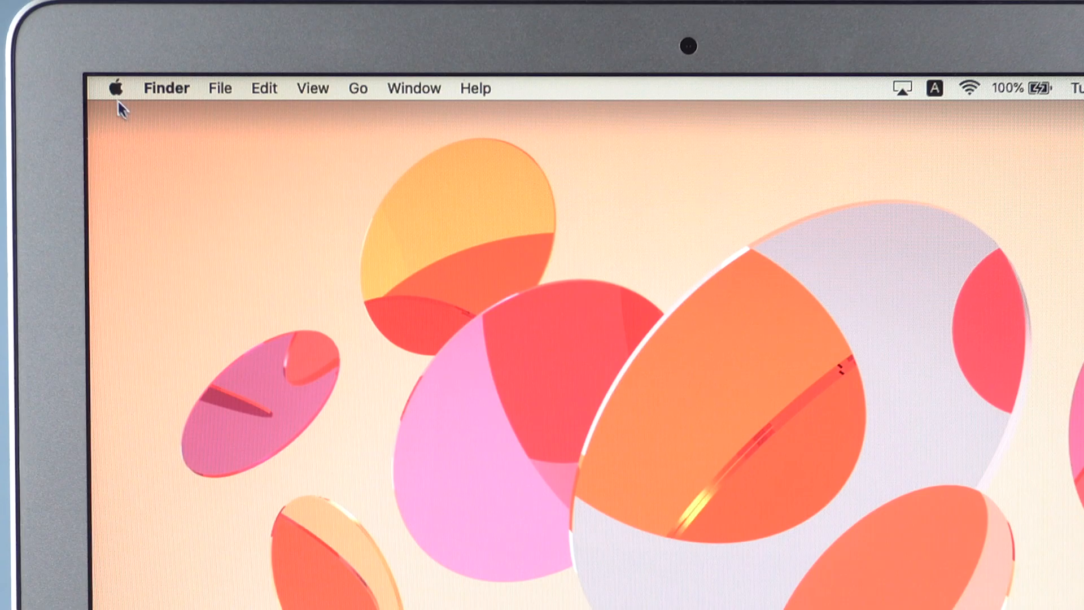
left_click(115, 88)
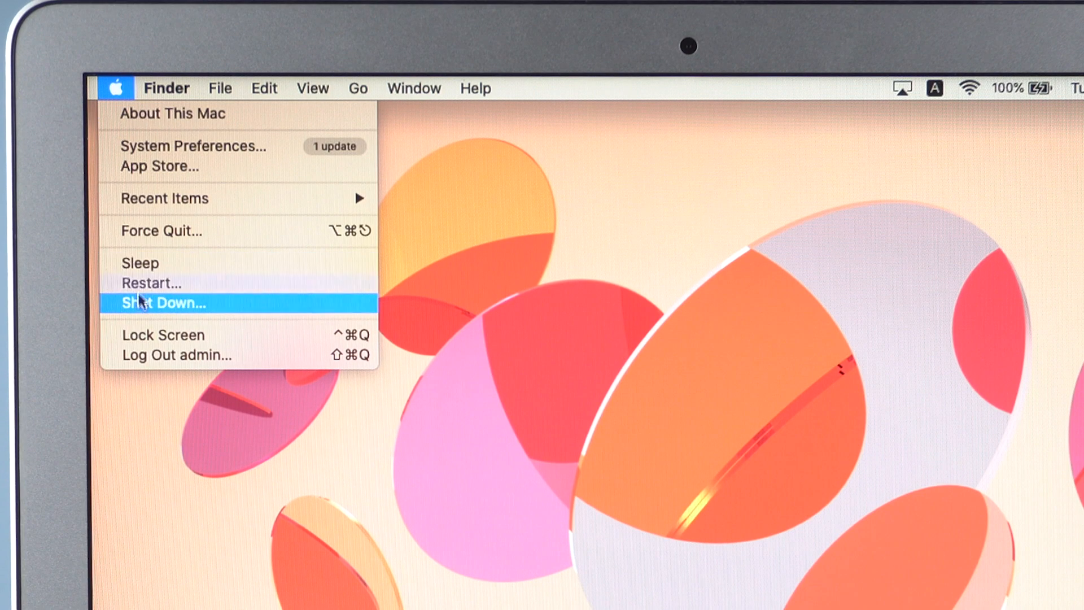
left_click(161, 303)
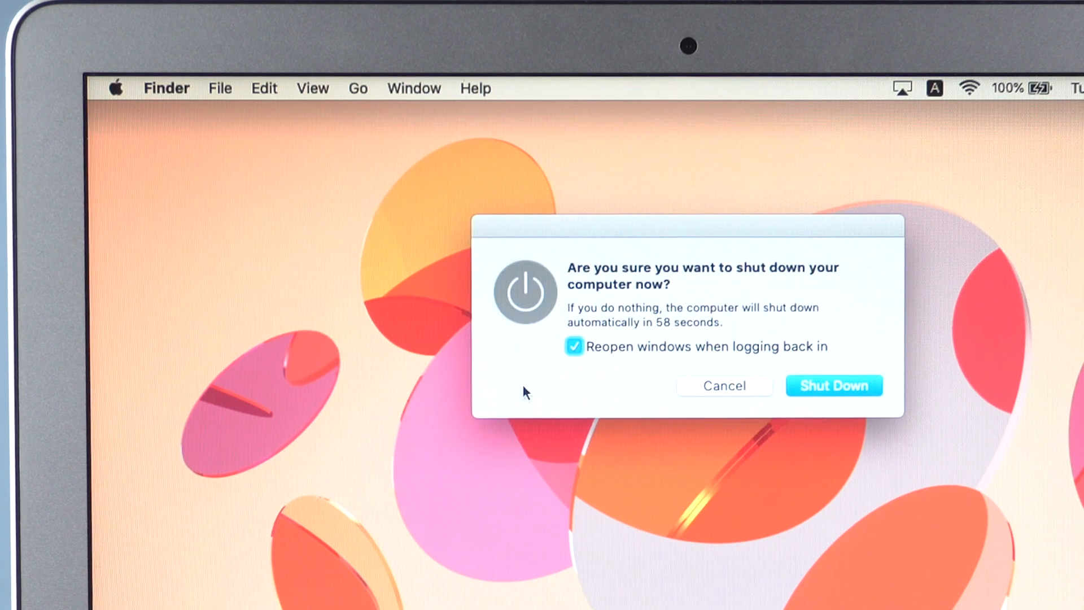
left_click(833, 386)
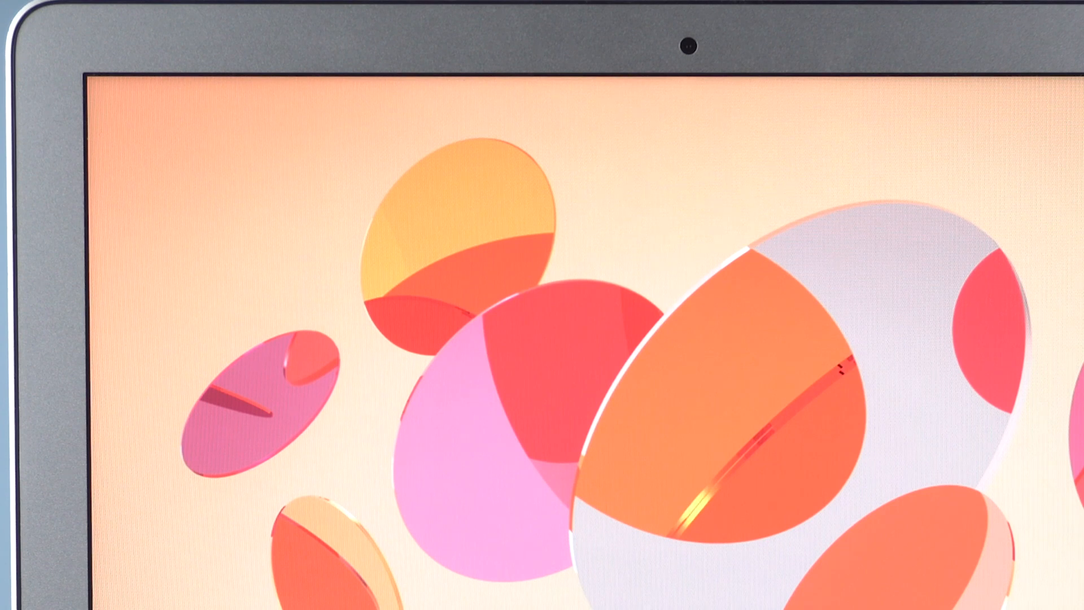
left_click(115, 88)
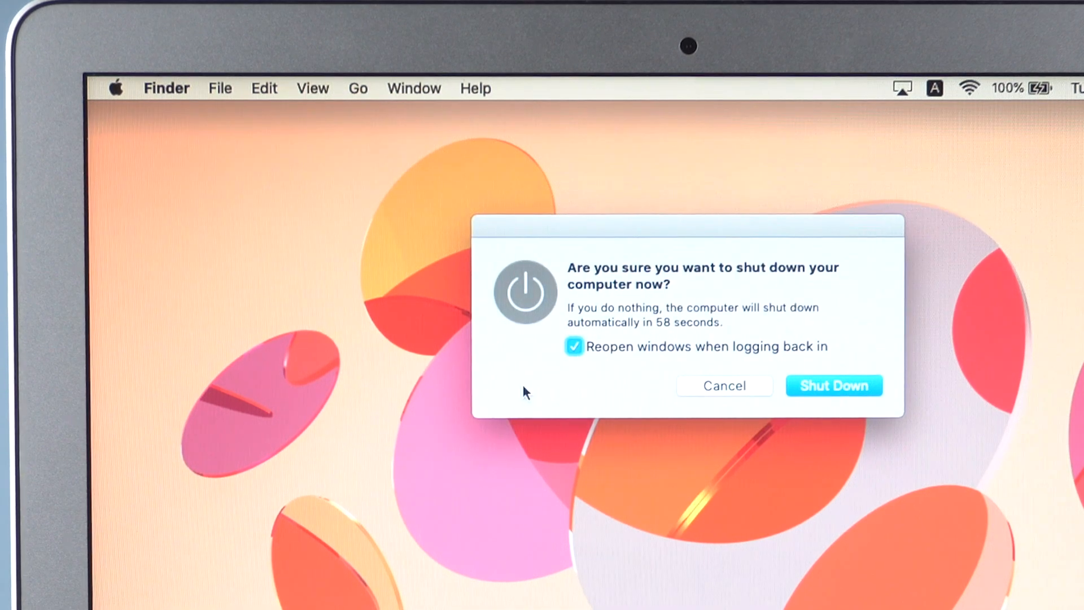
Step: Confirm Shut Down and let the Mac come back up to the login screen
left_click(833, 386)
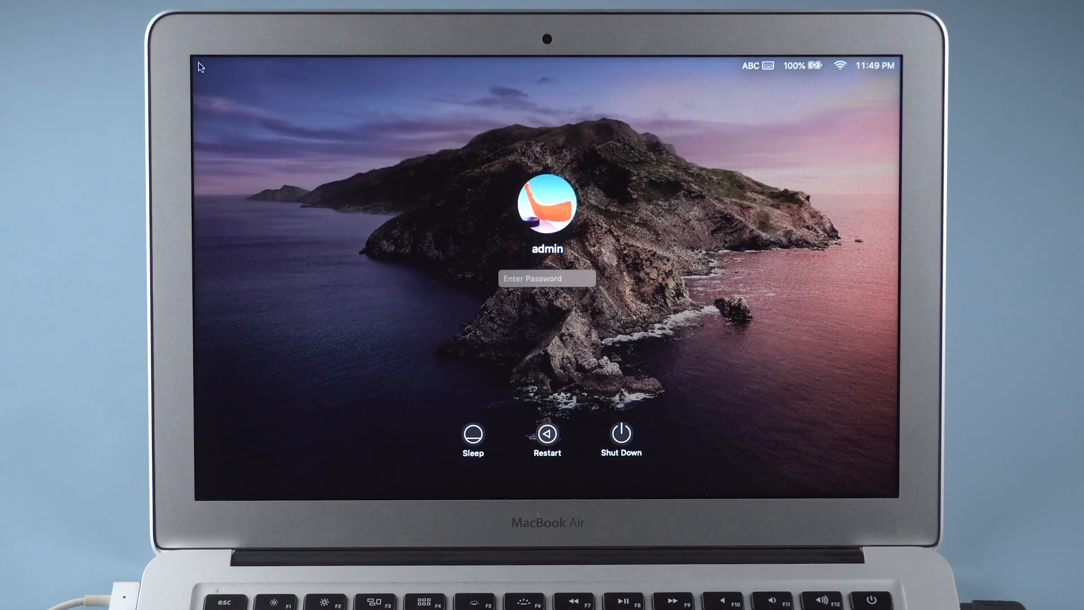
Step: Enter the admin password to log in and reach the 4DDiG Mac Boot Genius page
type("••••")
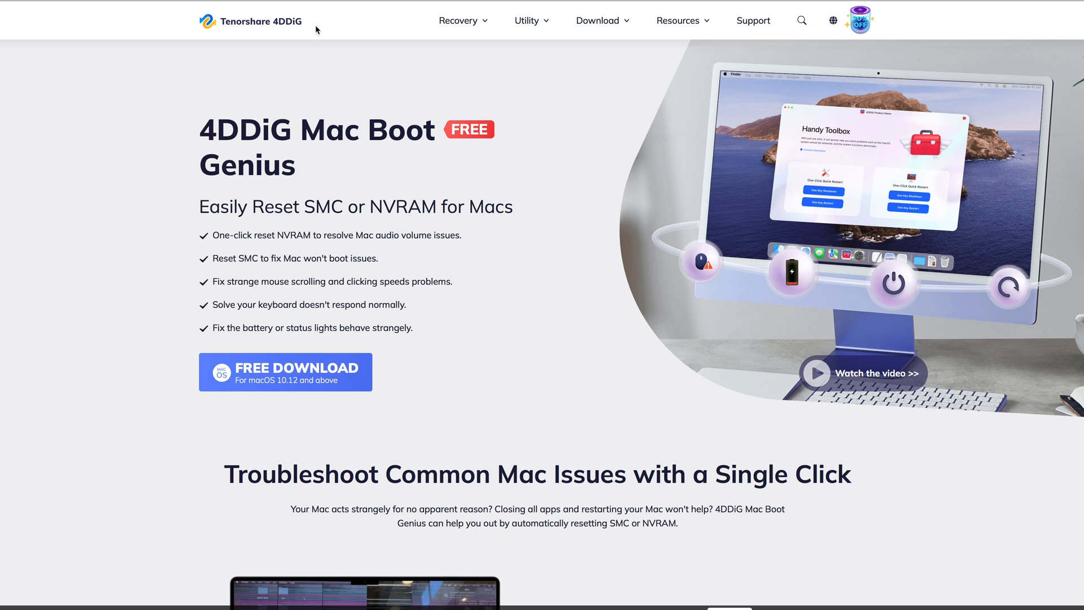
mouse_move(308, 396)
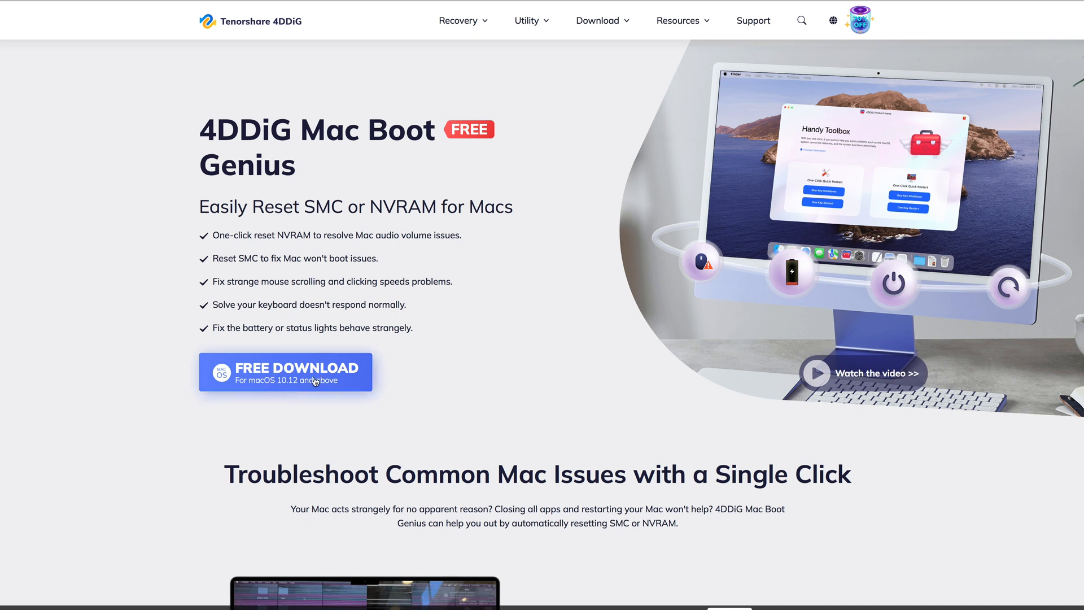
Step: Download and launch 4DDiG Mac Boot Genius to its MacOS Handy Toolbox screen
left_click(284, 371)
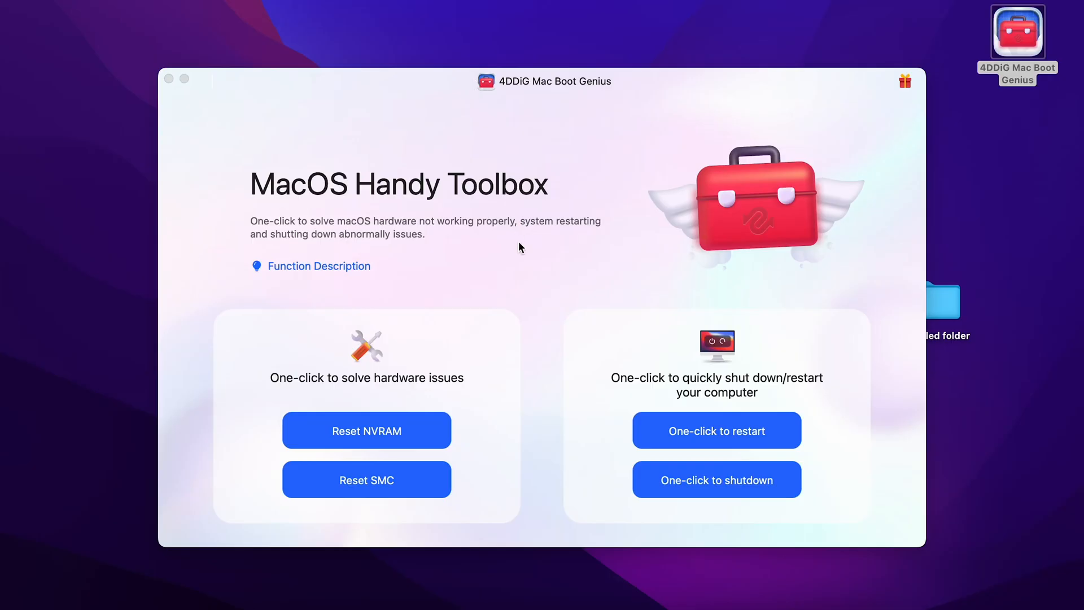
mouse_move(529, 285)
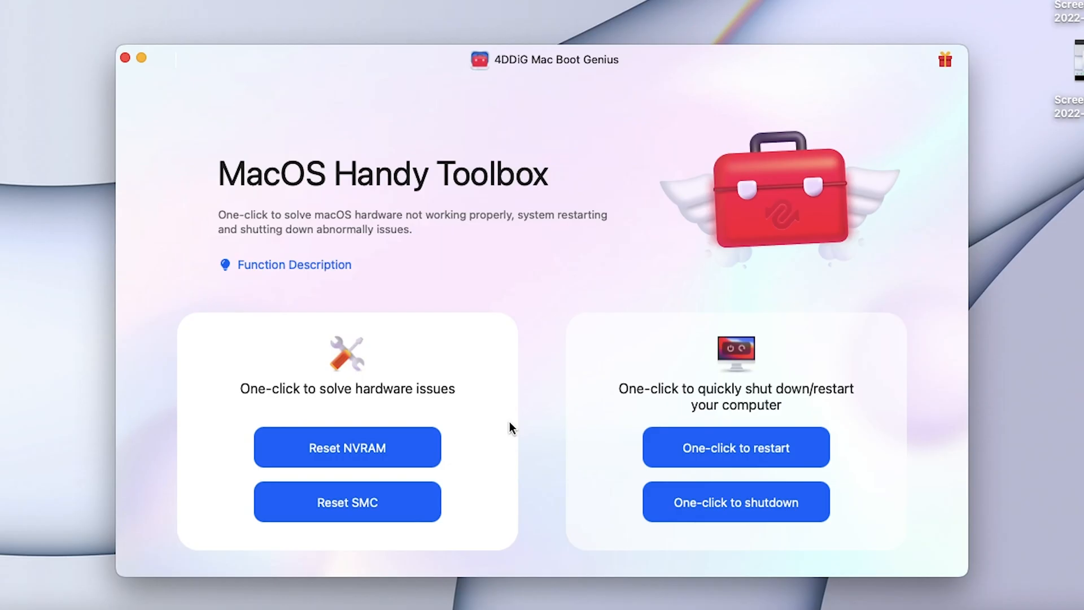
Step: Show the Reset SMC guide and scroll through its laptop key-combination steps
left_click(346, 501)
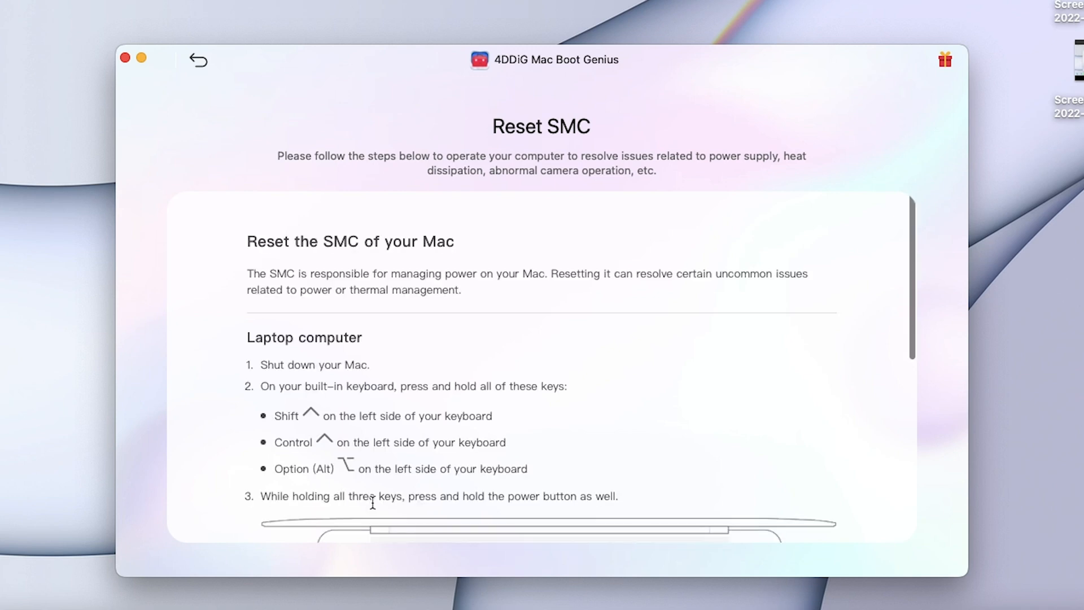
scroll("down", 3)
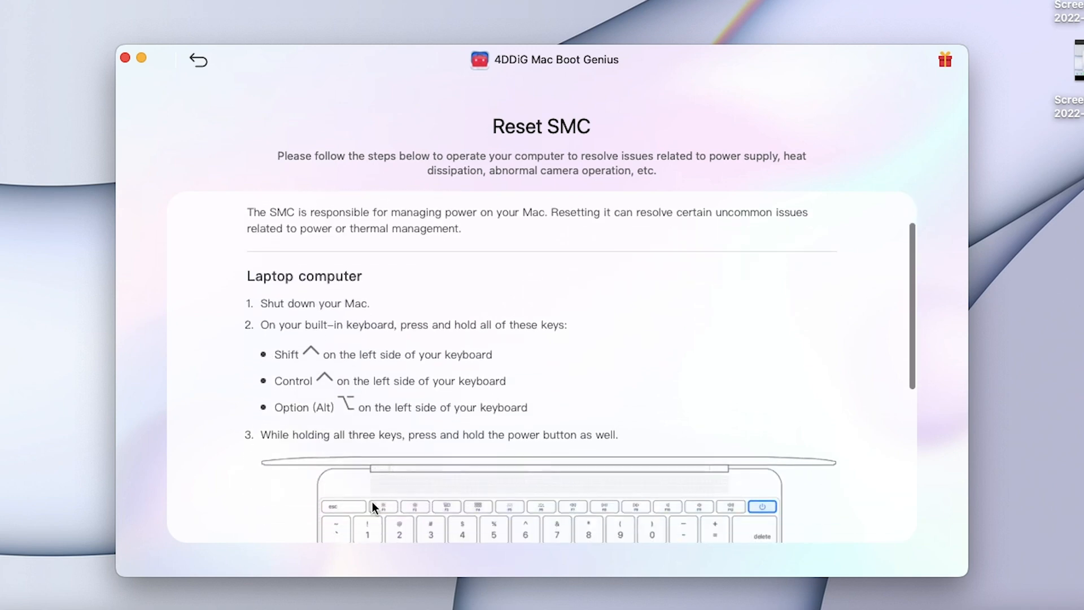
scroll("down", 3)
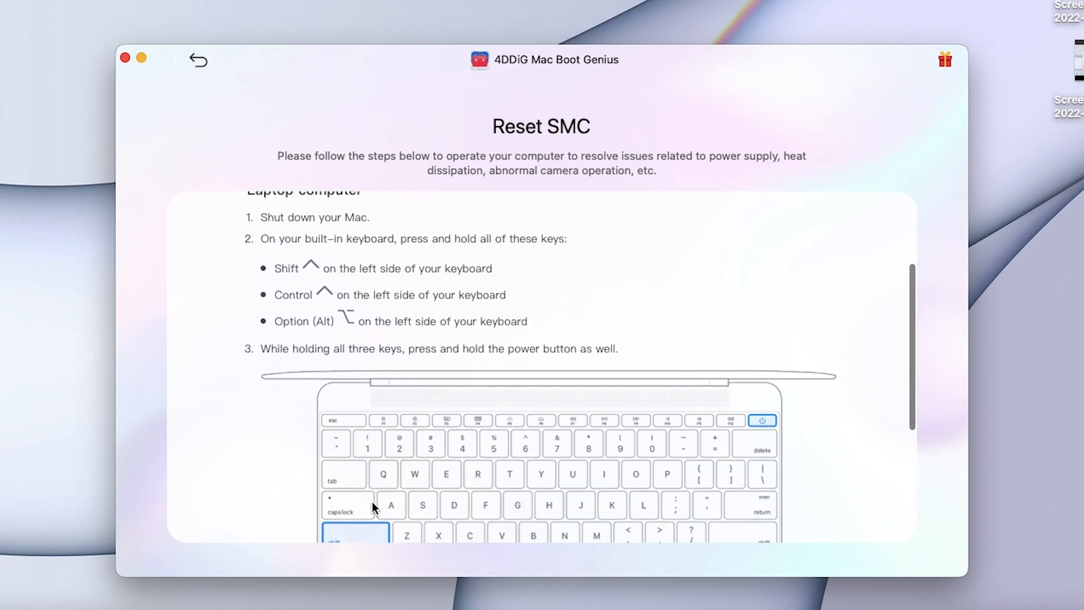
scroll("down", 3)
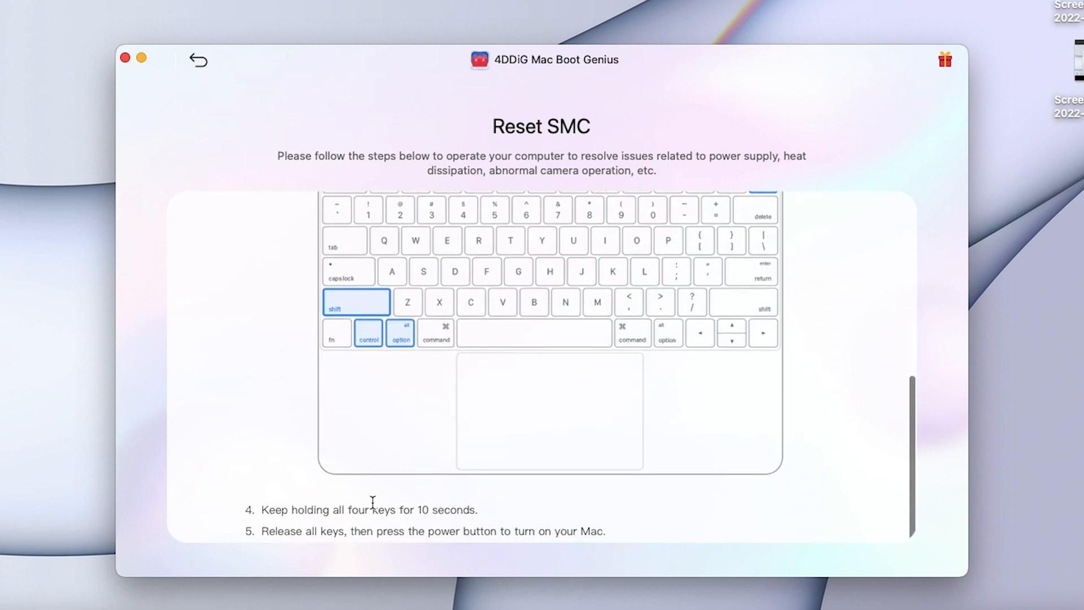